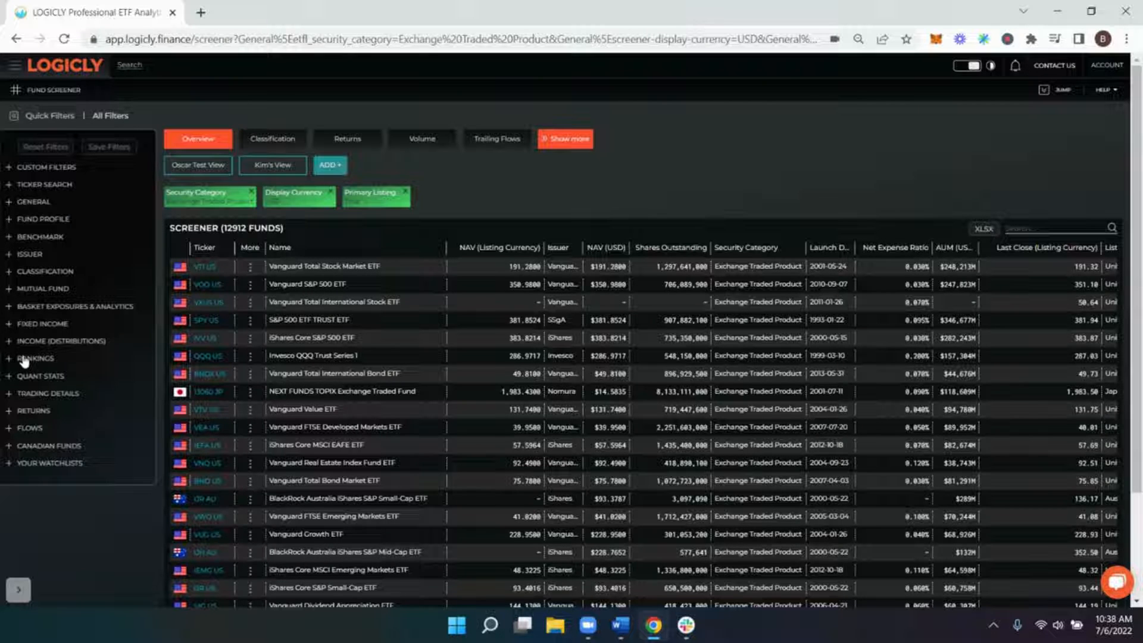
# Filter the screener to Equity asset class, ETF security type, and United States trading country
pyautogui.click(33, 358)
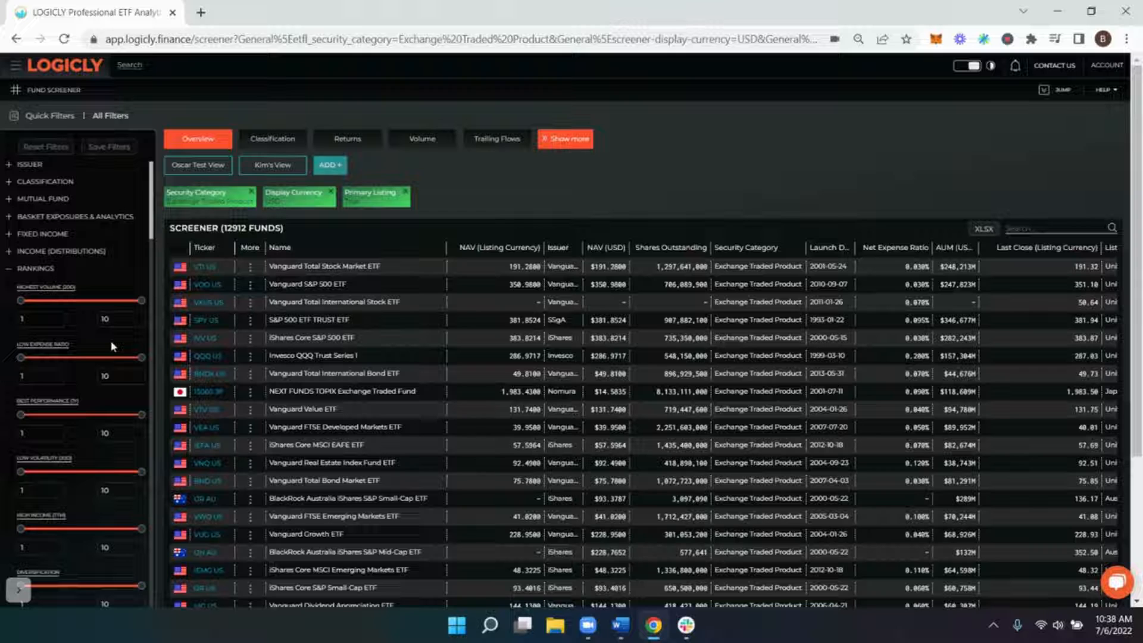
pyautogui.moveTo(82, 328)
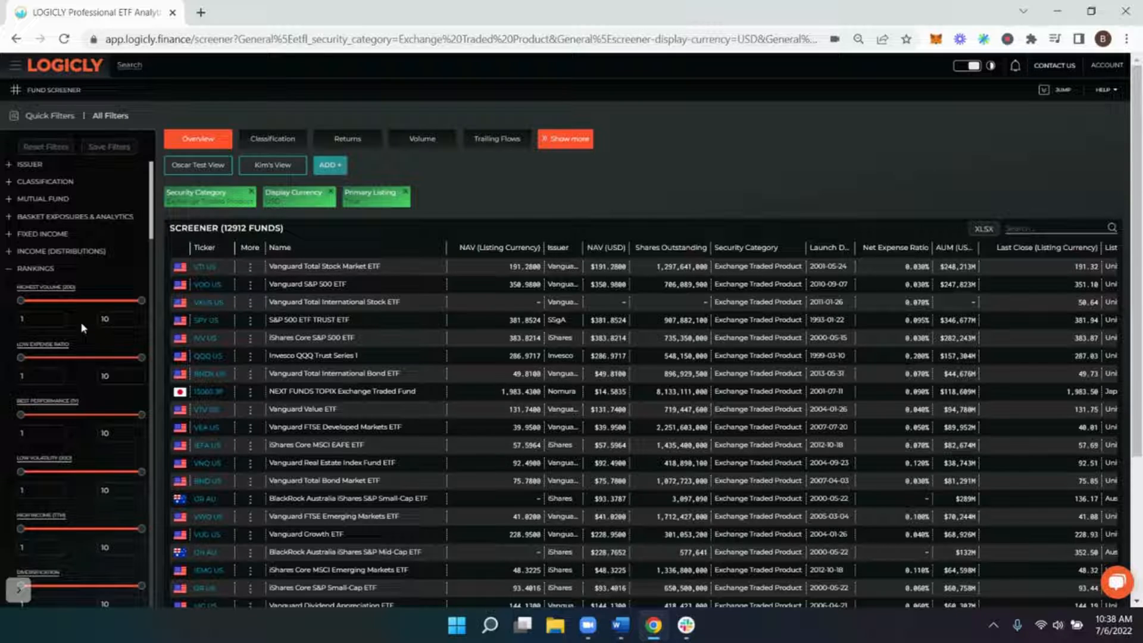
pyautogui.moveTo(79, 343)
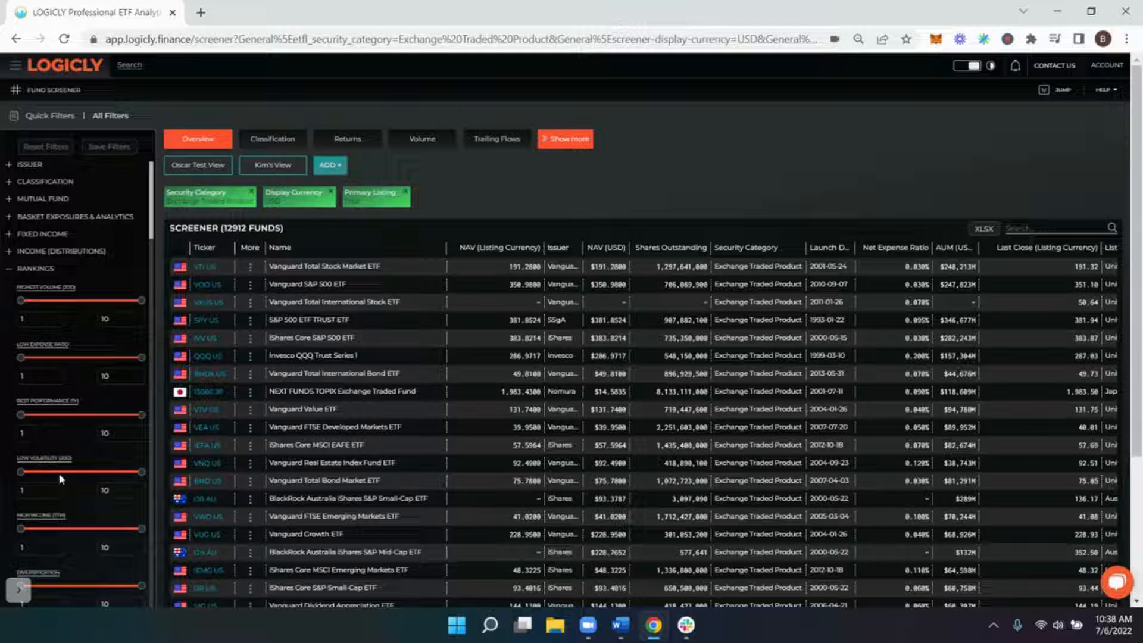
pyautogui.moveTo(50, 453)
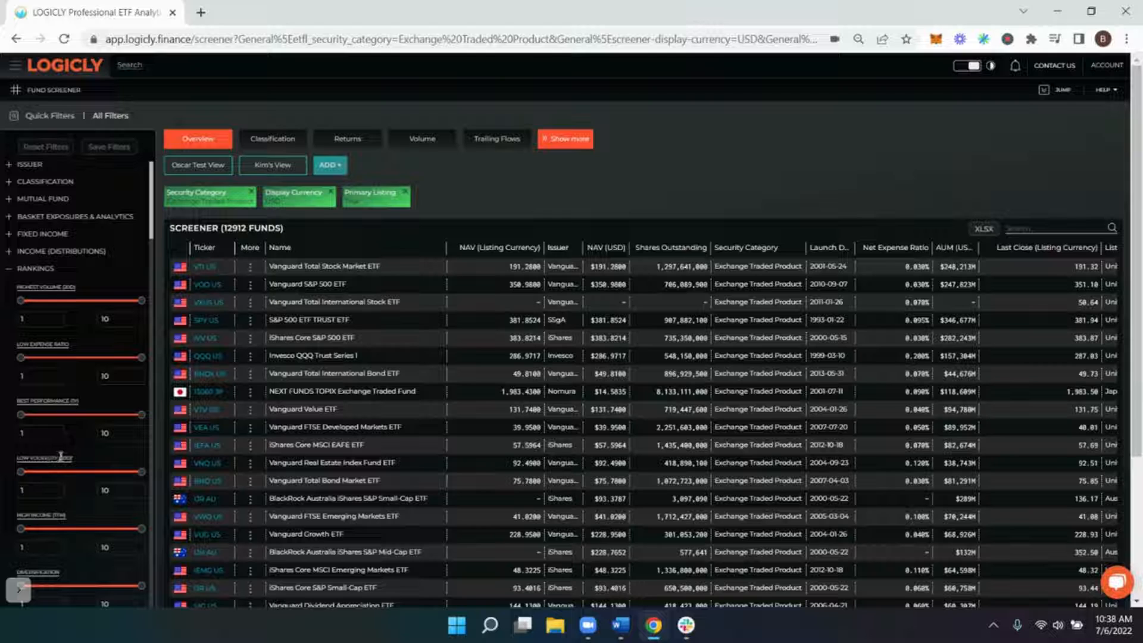
pyautogui.moveTo(32, 484)
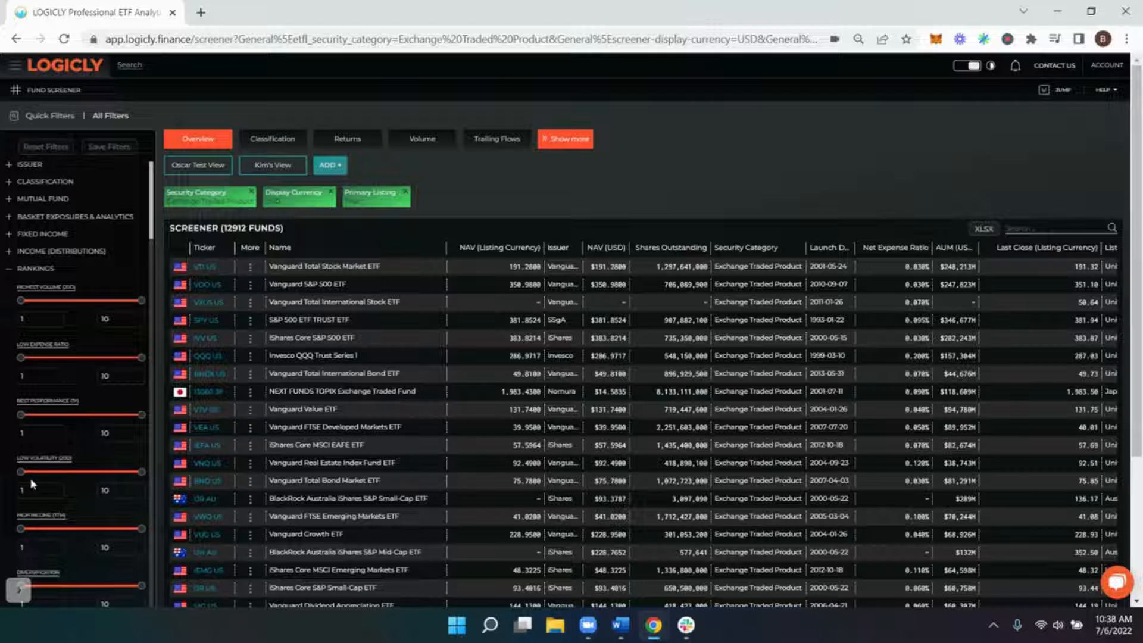
pyautogui.moveTo(25, 478)
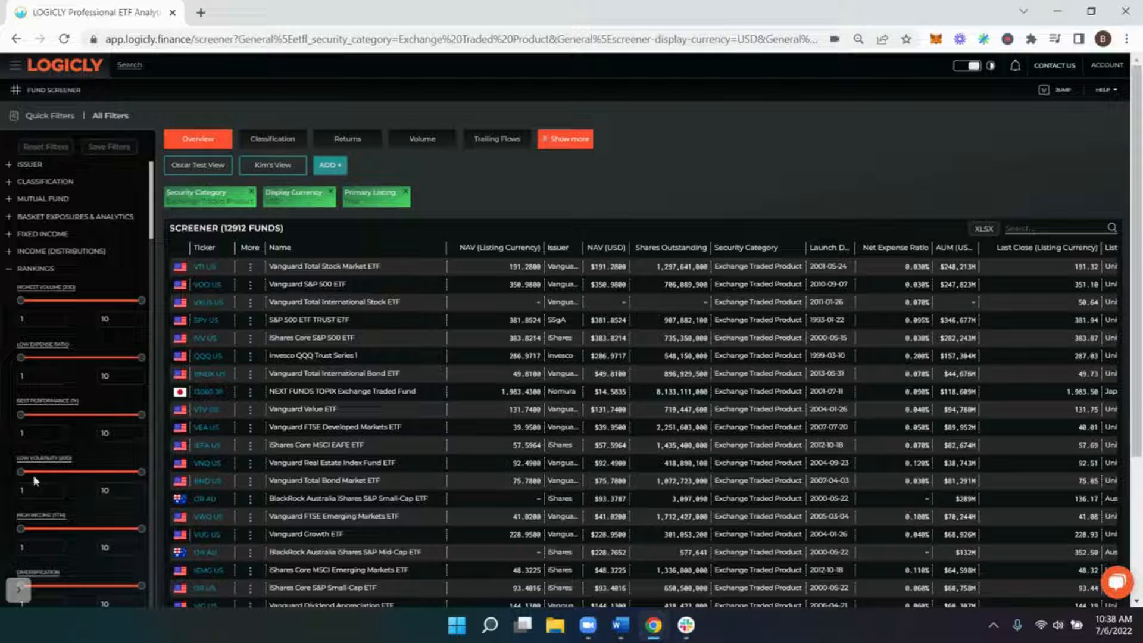
pyautogui.moveTo(68, 493)
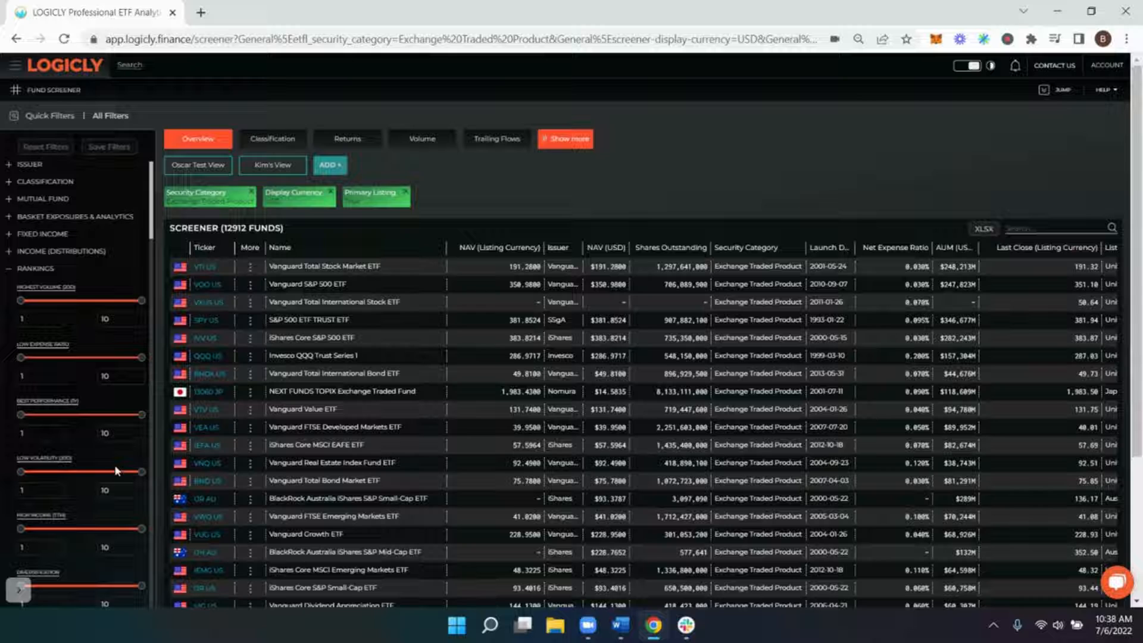
pyautogui.moveTo(75, 476)
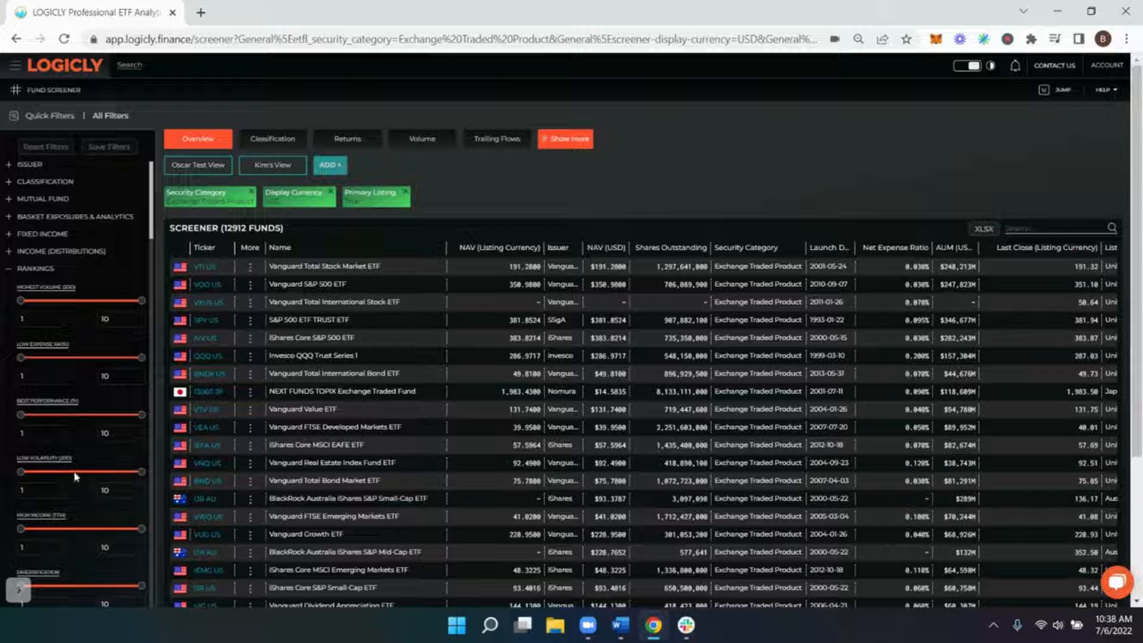
pyautogui.moveTo(71, 473)
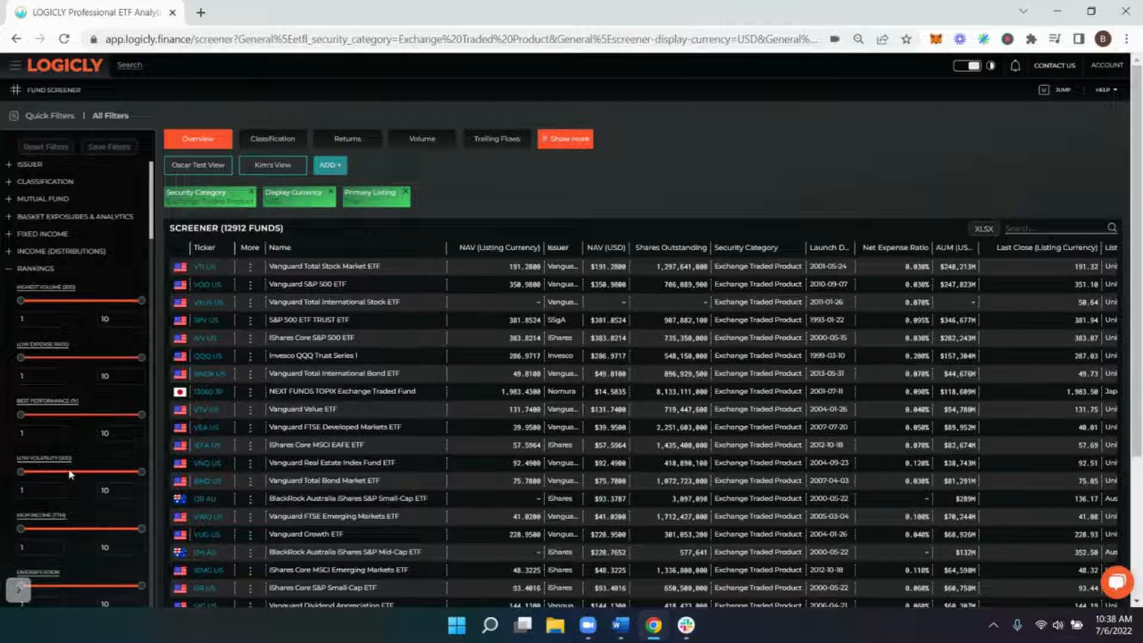
pyautogui.moveTo(80, 333)
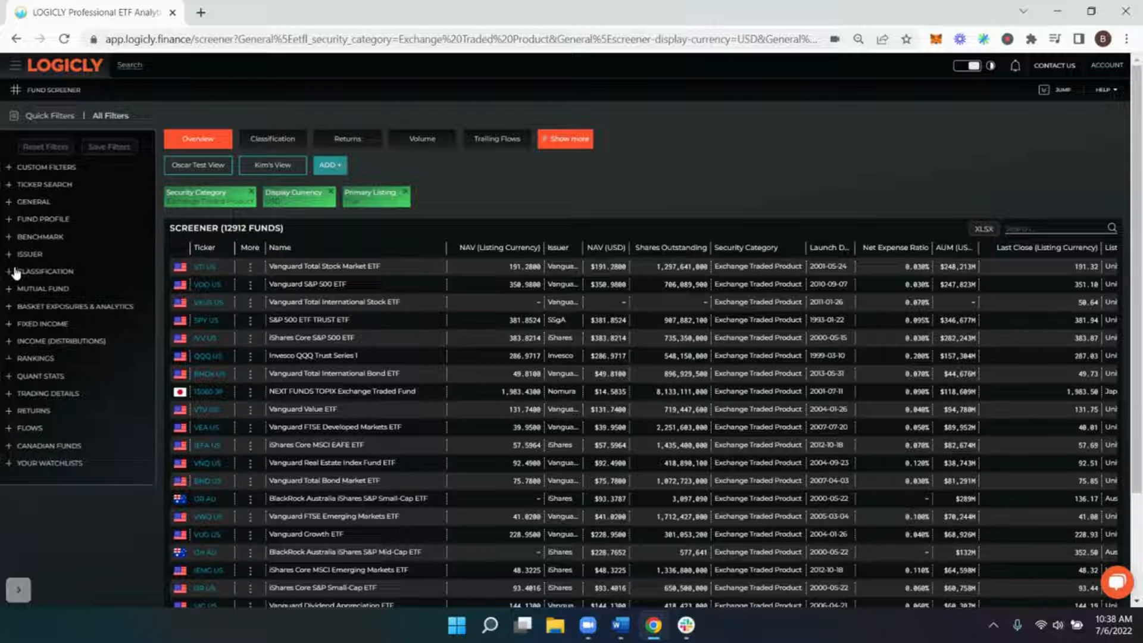
pyautogui.click(36, 202)
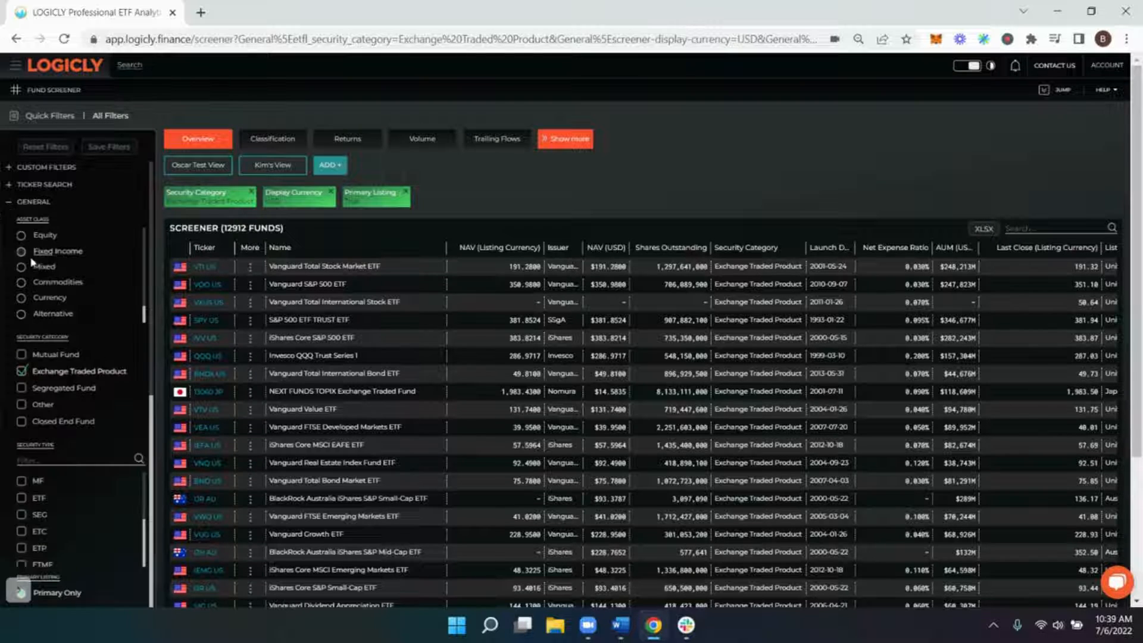
pyautogui.click(21, 235)
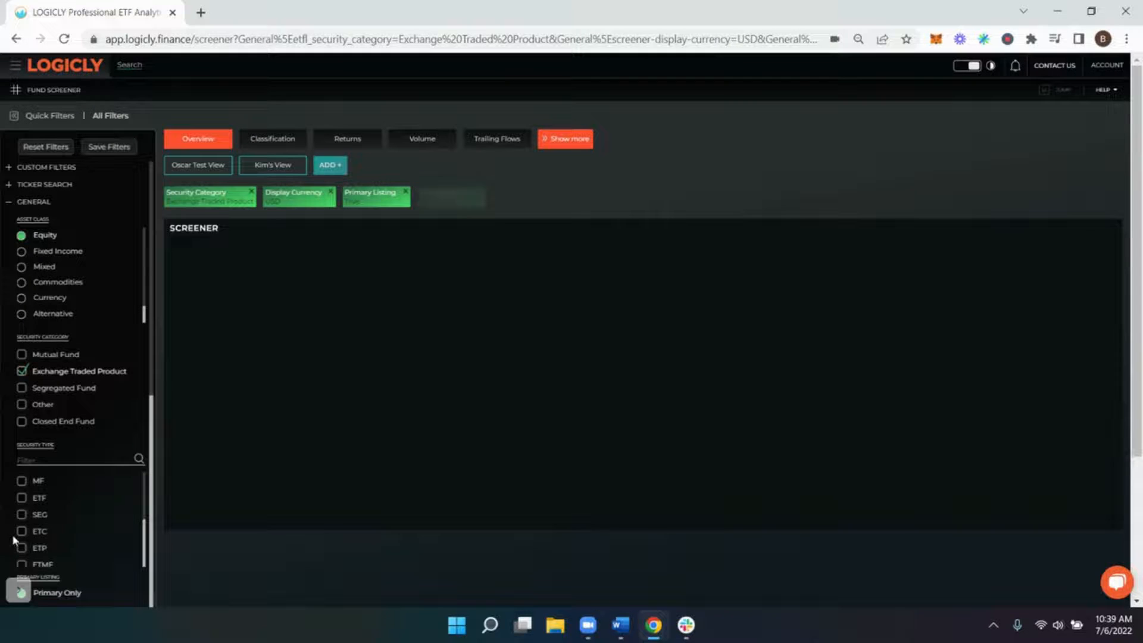
pyautogui.click(20, 497)
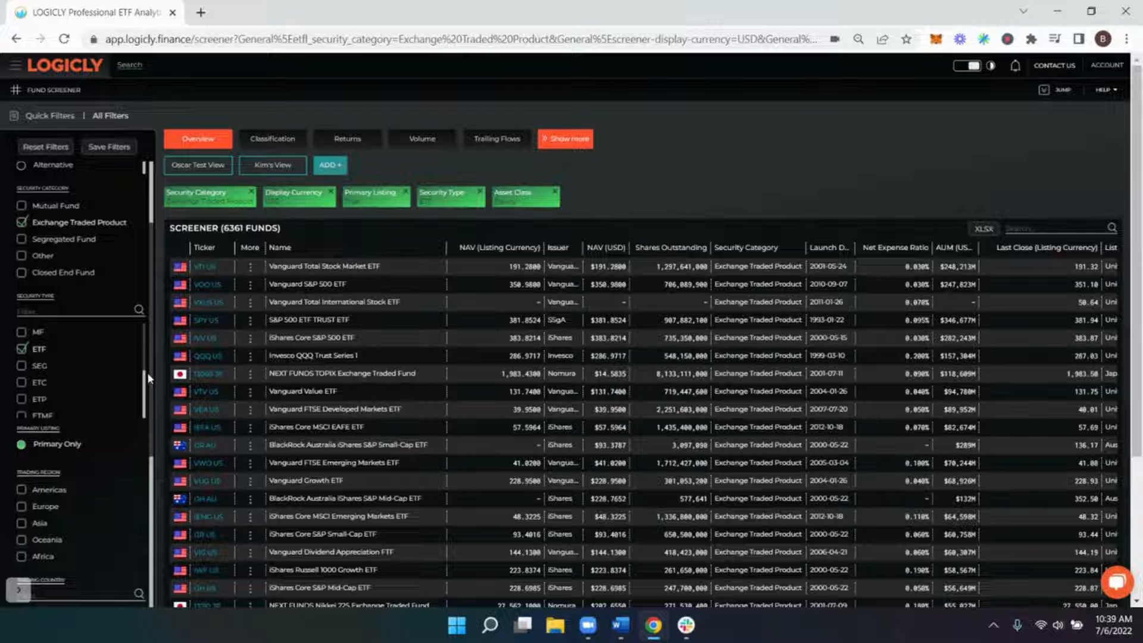
pyautogui.scroll(-3)
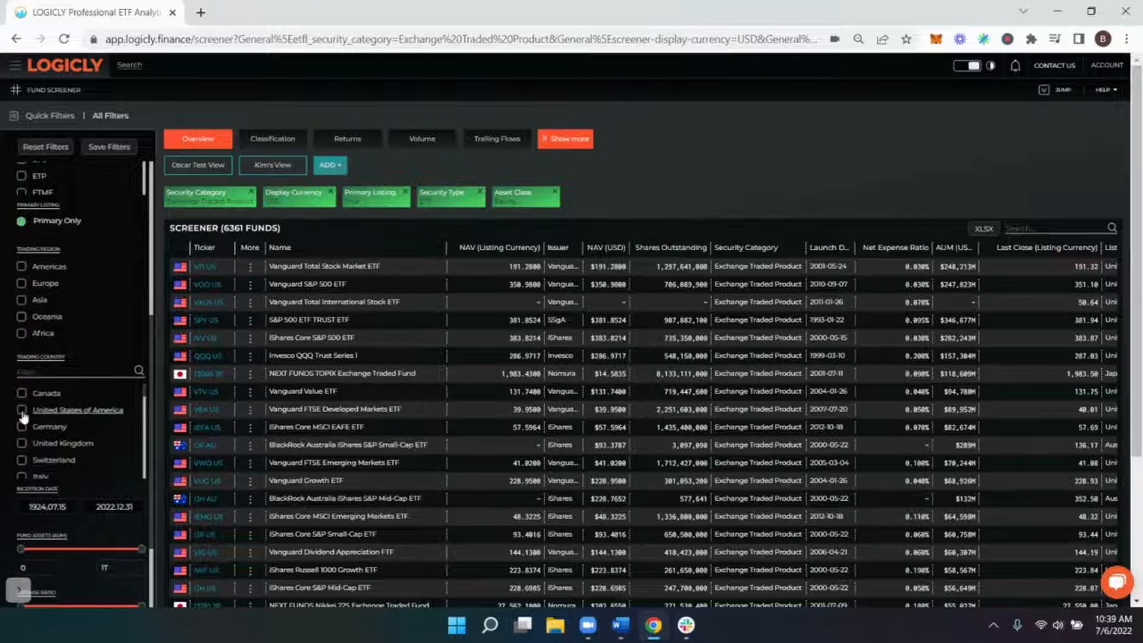
pyautogui.click(22, 410)
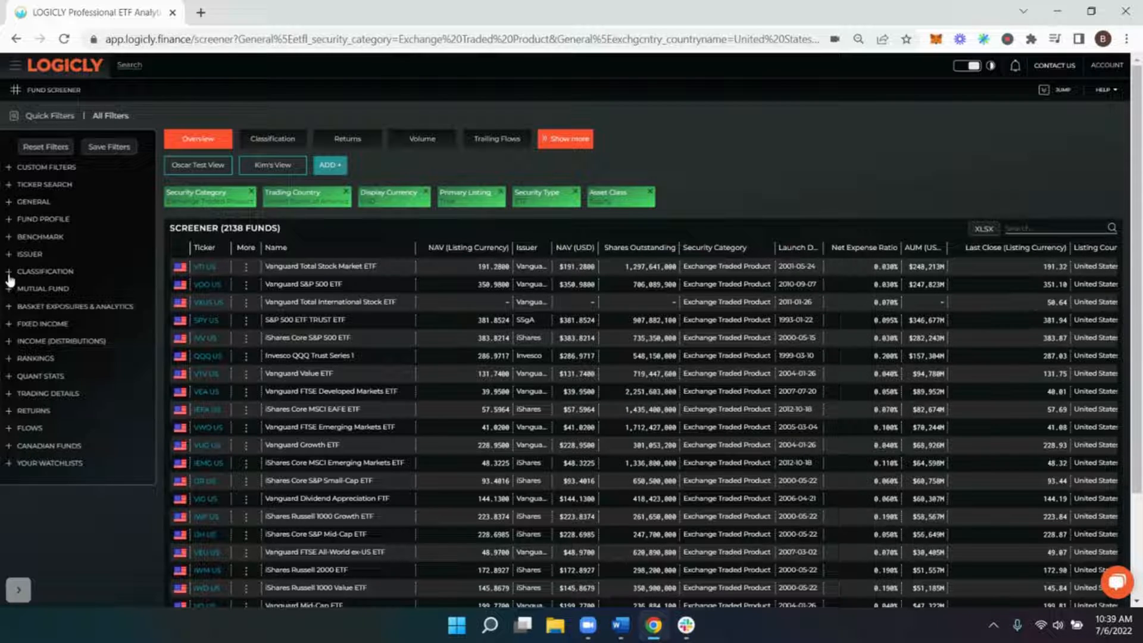
# Add a Large Cap filter under Classification's Primary Market Cap Exposure
pyautogui.click(45, 271)
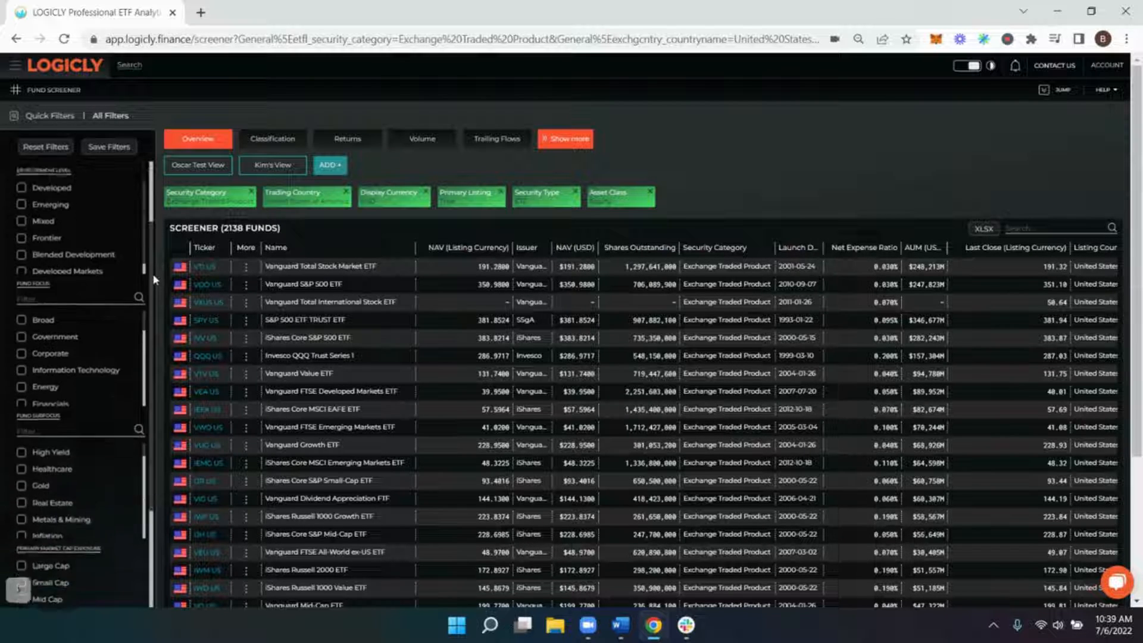
pyautogui.scroll(-3)
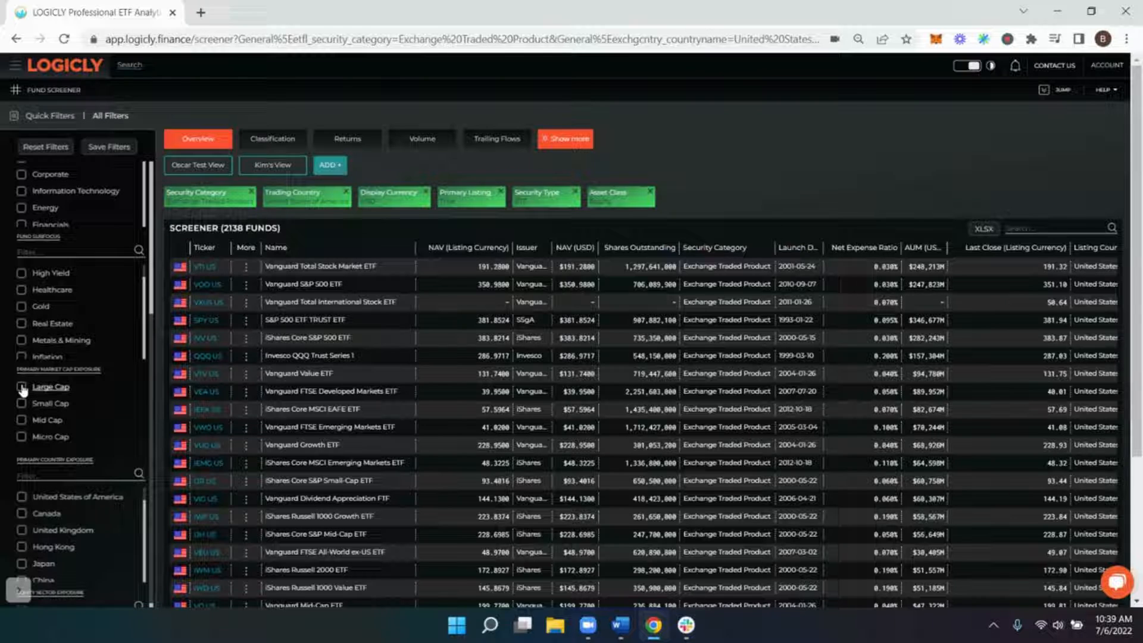
pyautogui.click(22, 386)
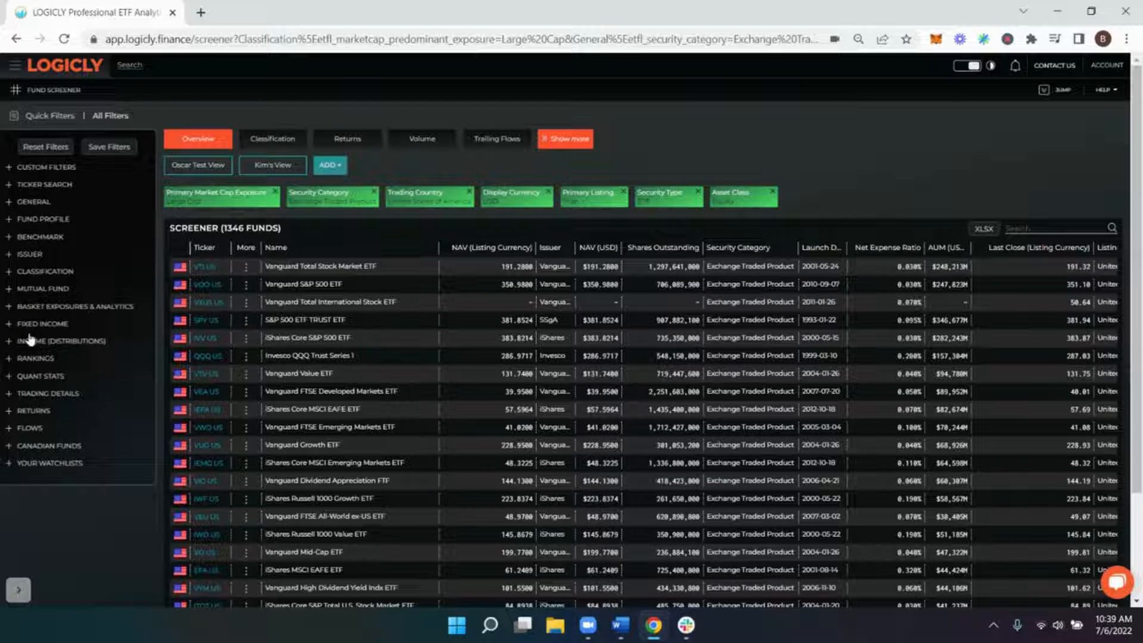
# Expand the Rankings filter group down to the Low Volatility slider
pyautogui.click(34, 358)
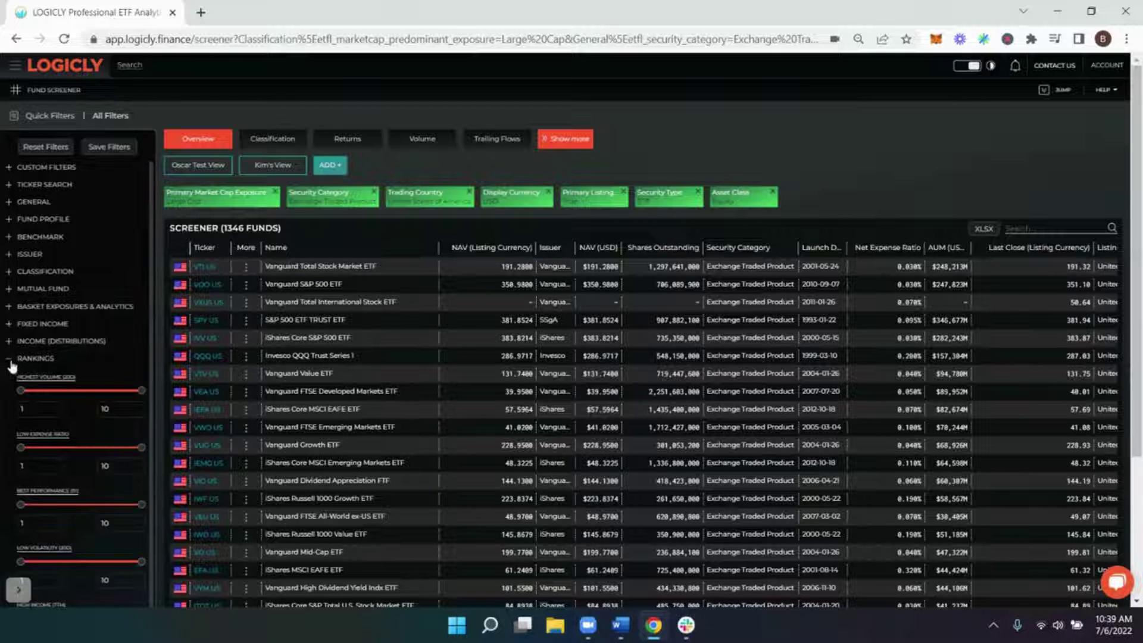
pyautogui.moveTo(146, 355)
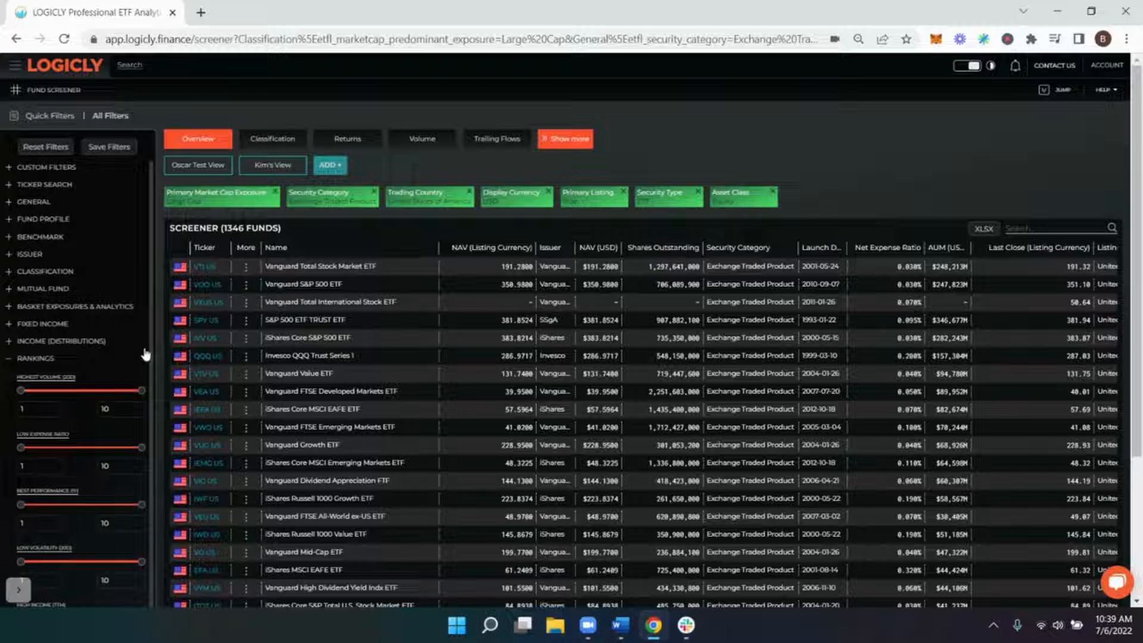
pyautogui.scroll(-3)
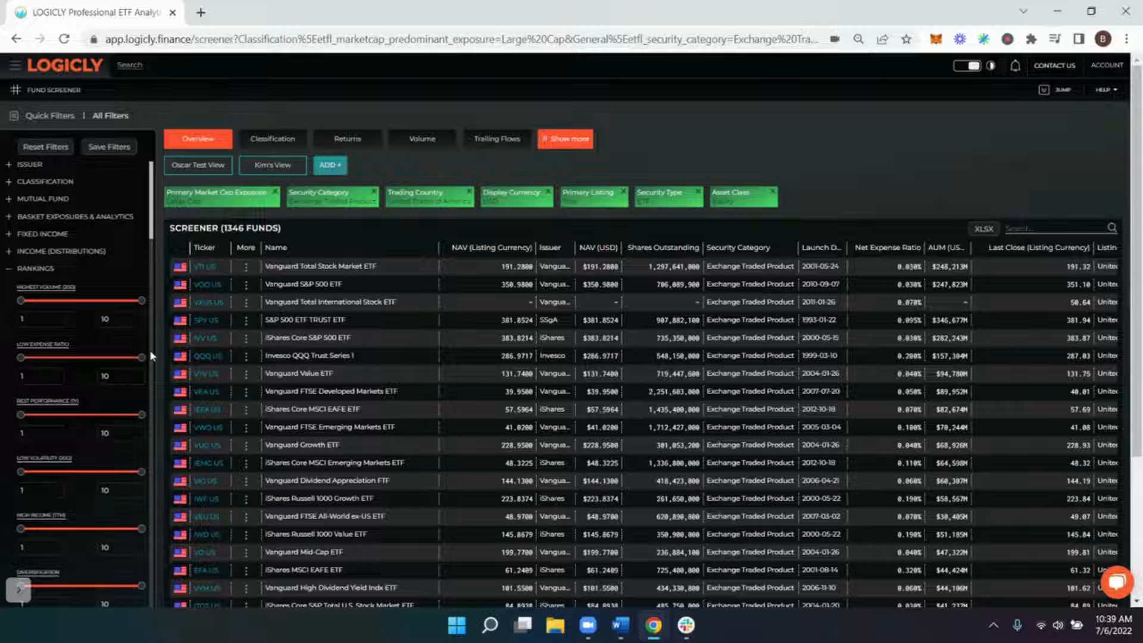
pyautogui.moveTo(137, 356)
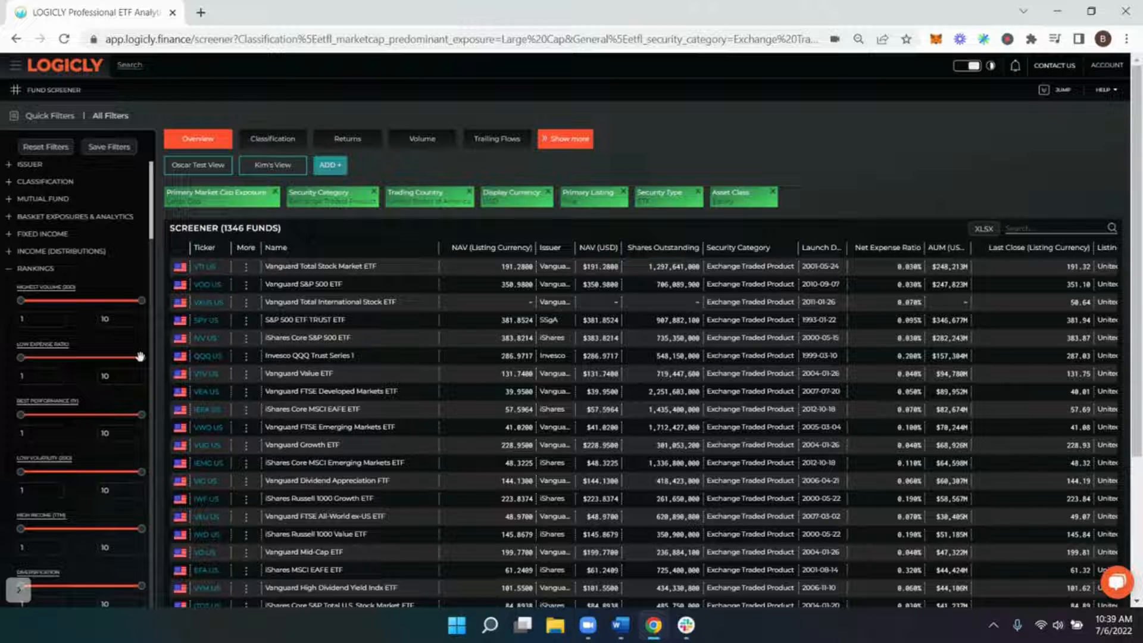
pyautogui.moveTo(137, 393)
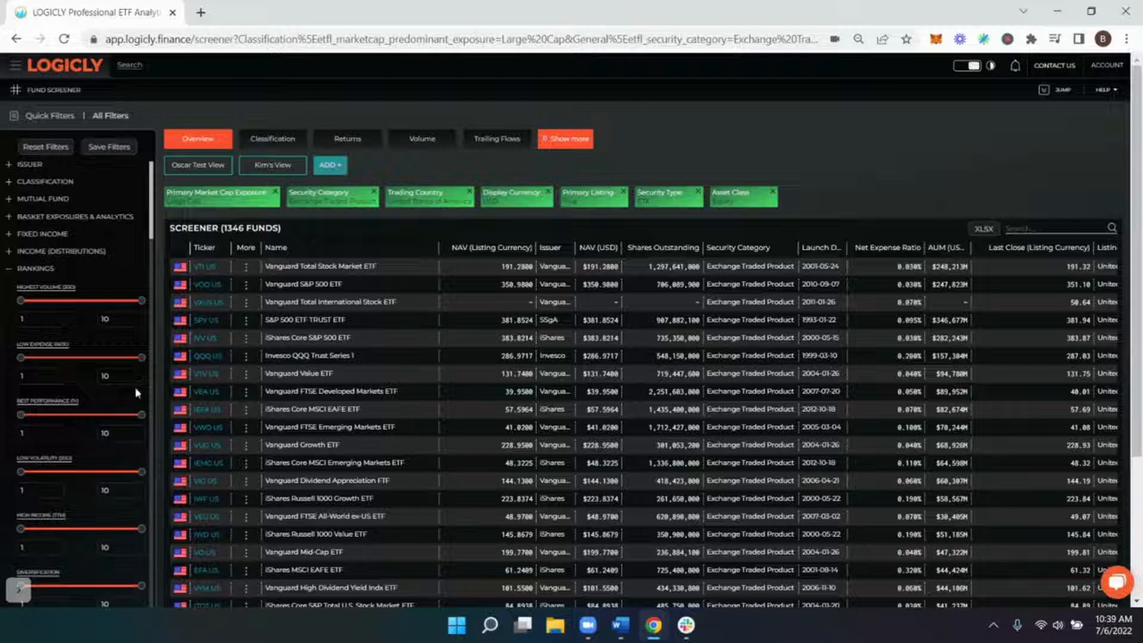
pyautogui.moveTo(85, 403)
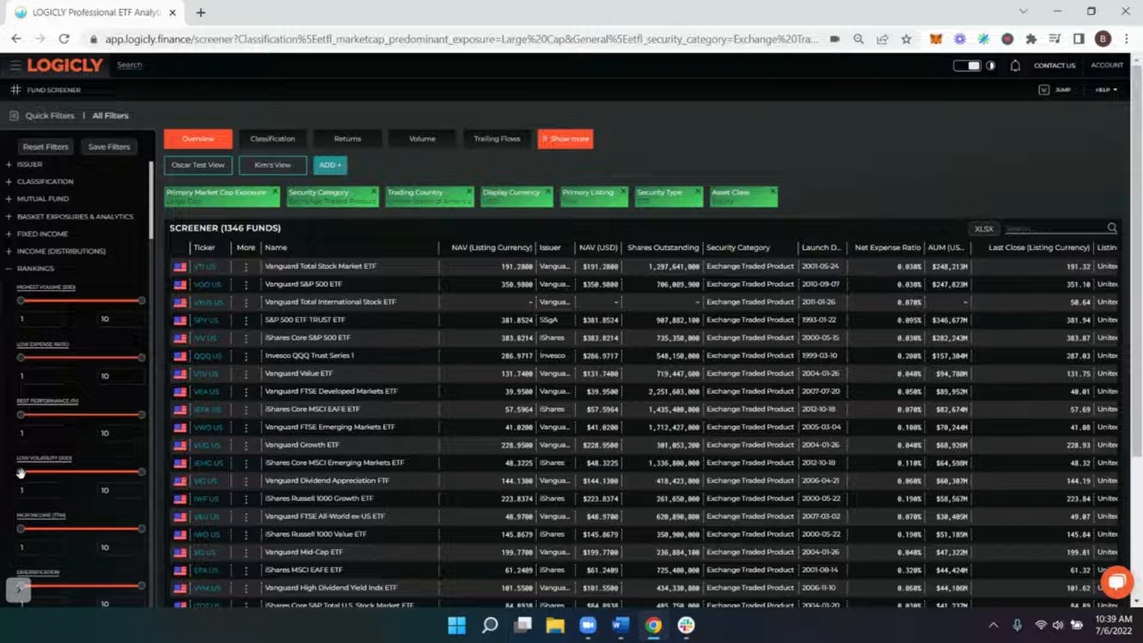
# Set the Low Volatility (20d) ranking slider to a 9–10 range
pyautogui.moveTo(22, 472); pyautogui.dragTo(38, 472)
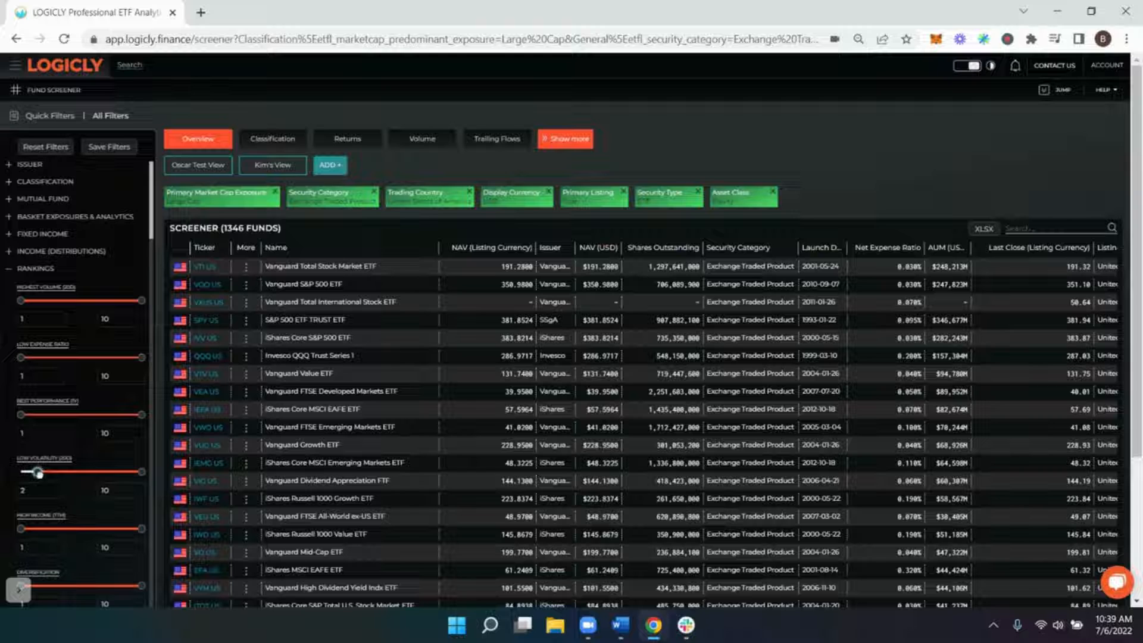
pyautogui.moveTo(39, 472); pyautogui.dragTo(124, 473)
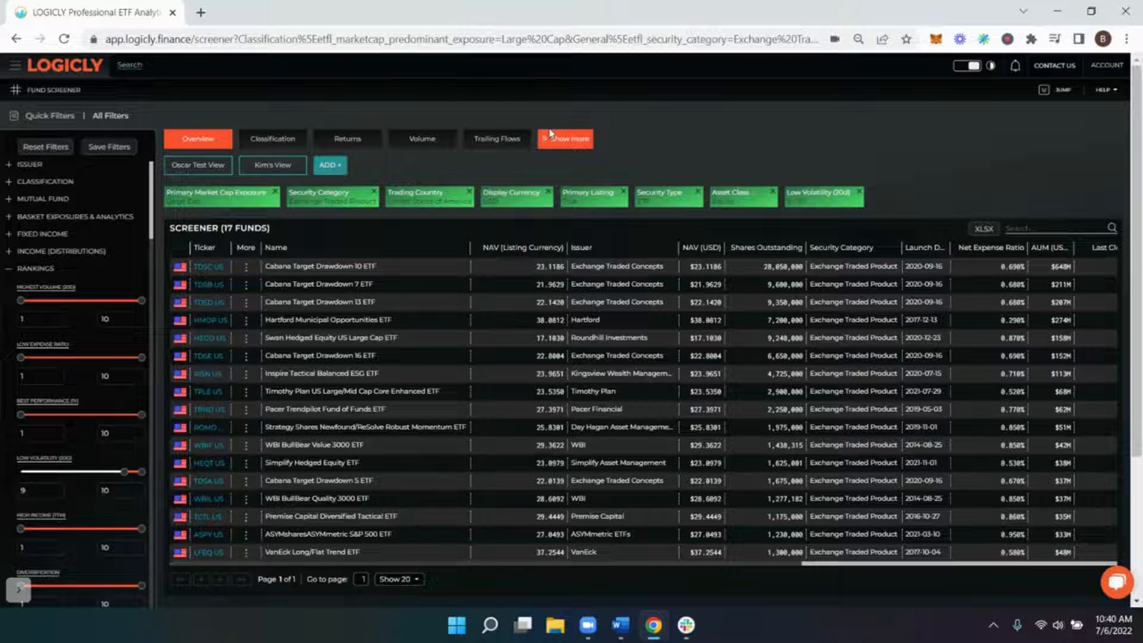
# Expand the result views and display the 17 funds in the Risk view
pyautogui.click(565, 138)
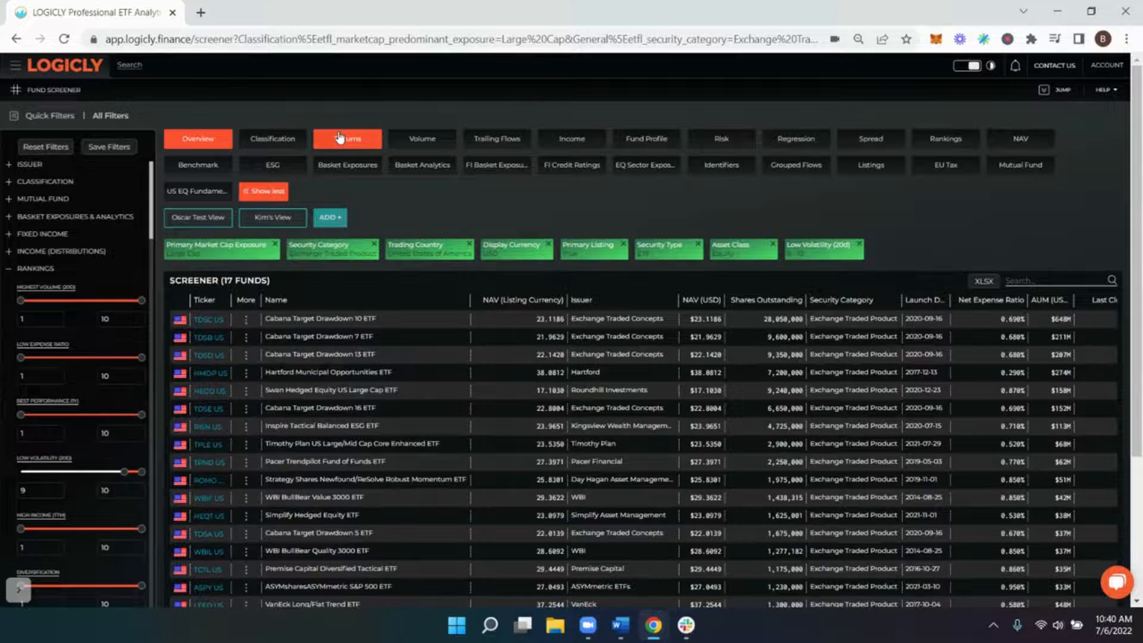
pyautogui.click(721, 138)
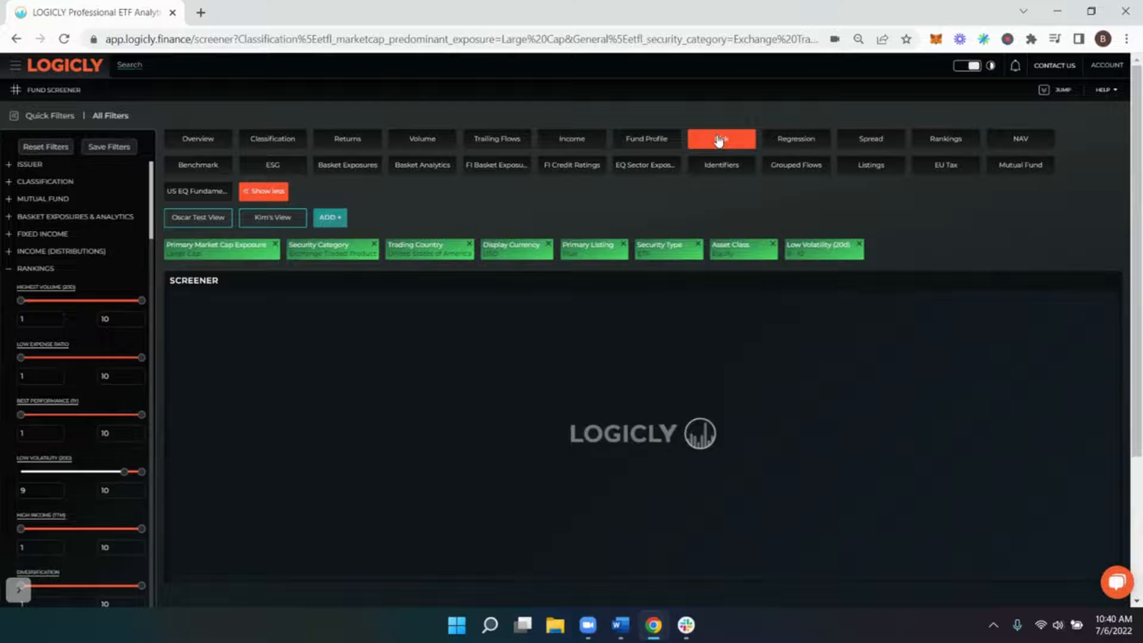
pyautogui.click(721, 138)
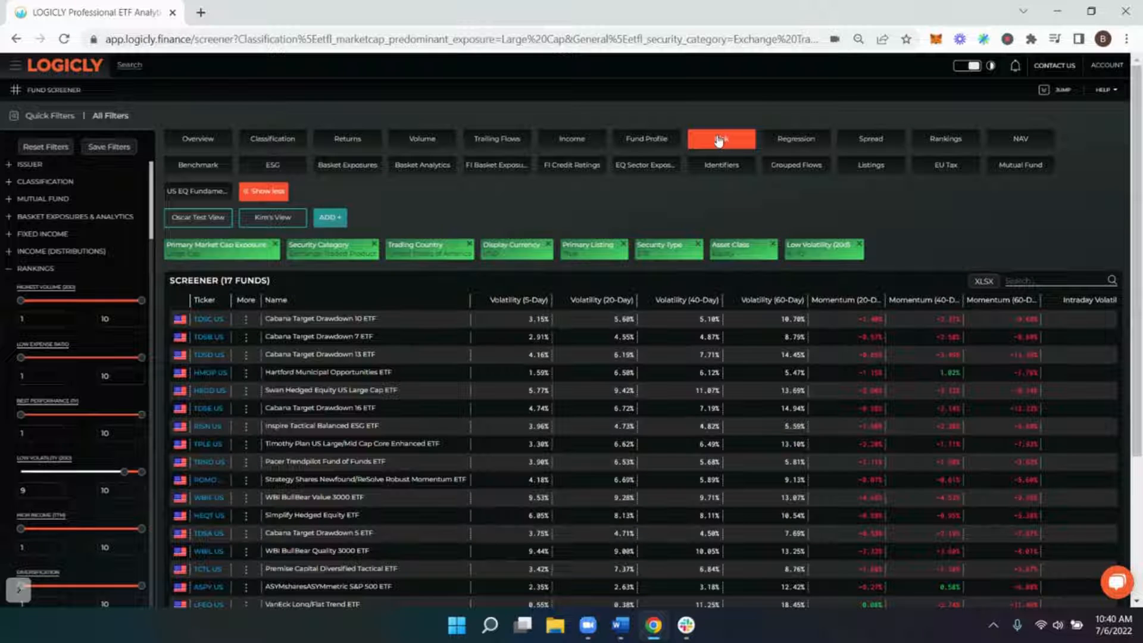